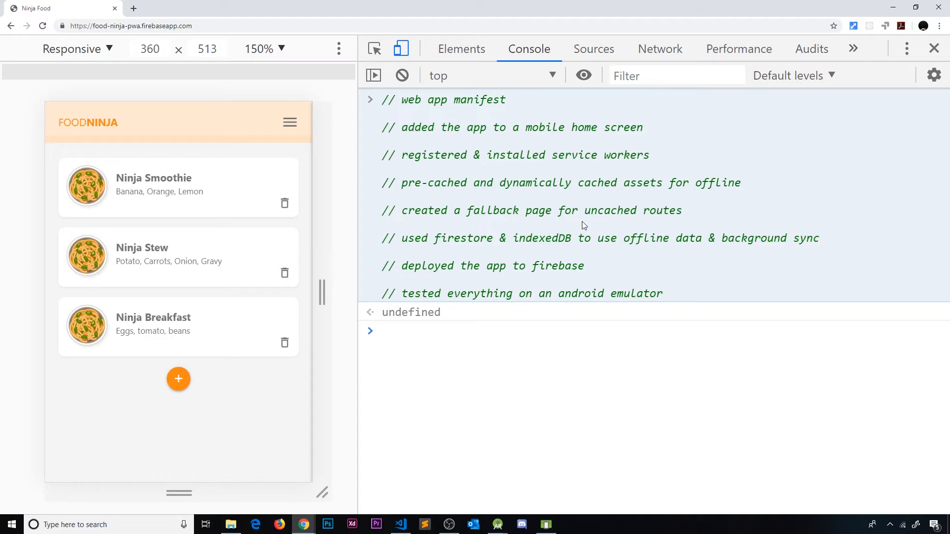
pyautogui.moveTo(474, 5)
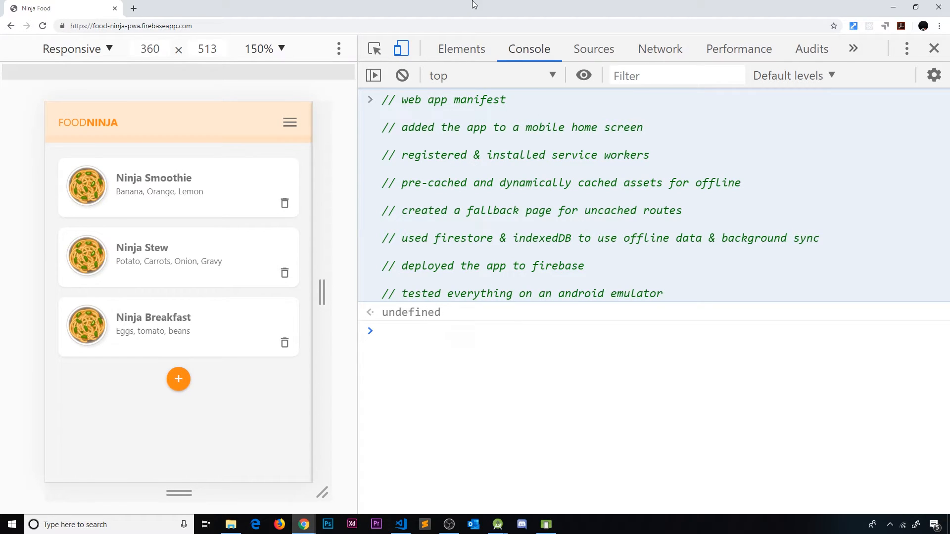
pyautogui.moveTo(510, 105)
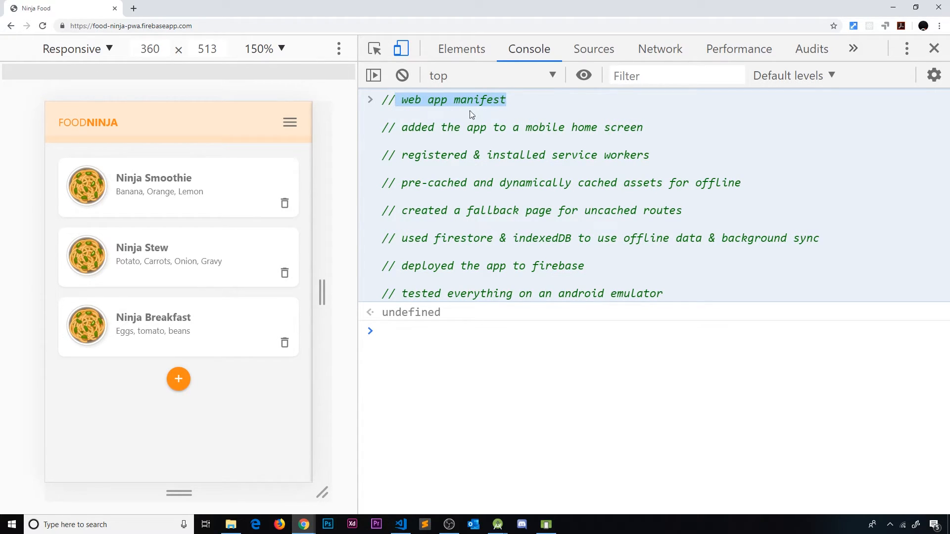
pyautogui.moveTo(632, 144)
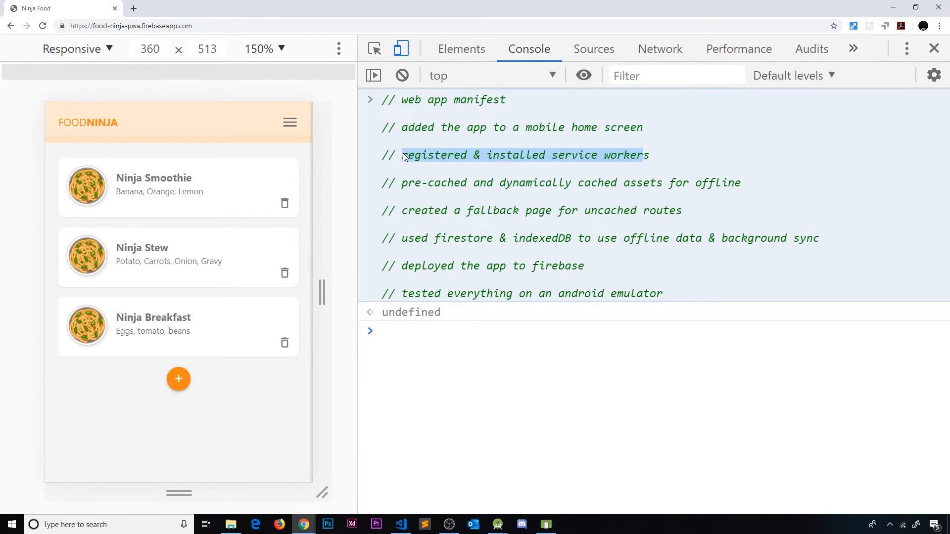
pyautogui.moveTo(749, 187)
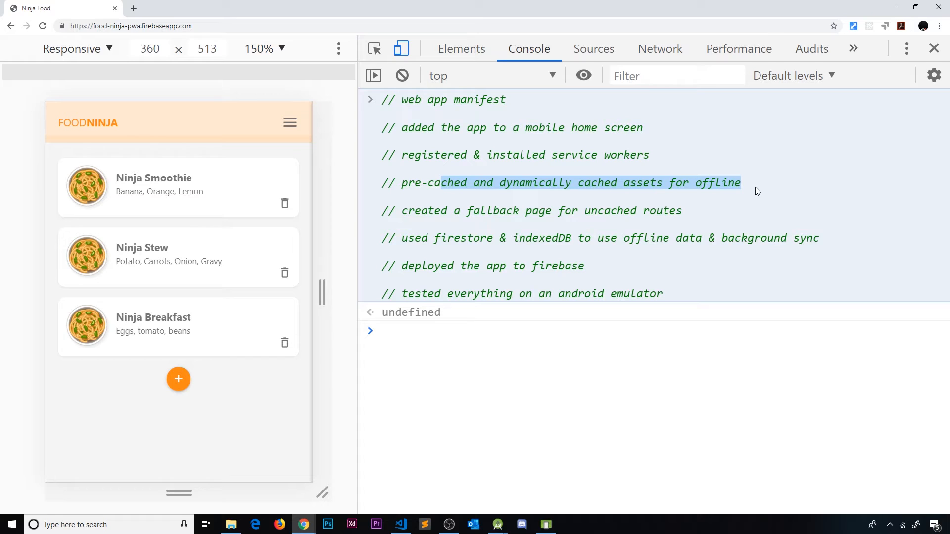
pyautogui.moveTo(740, 213)
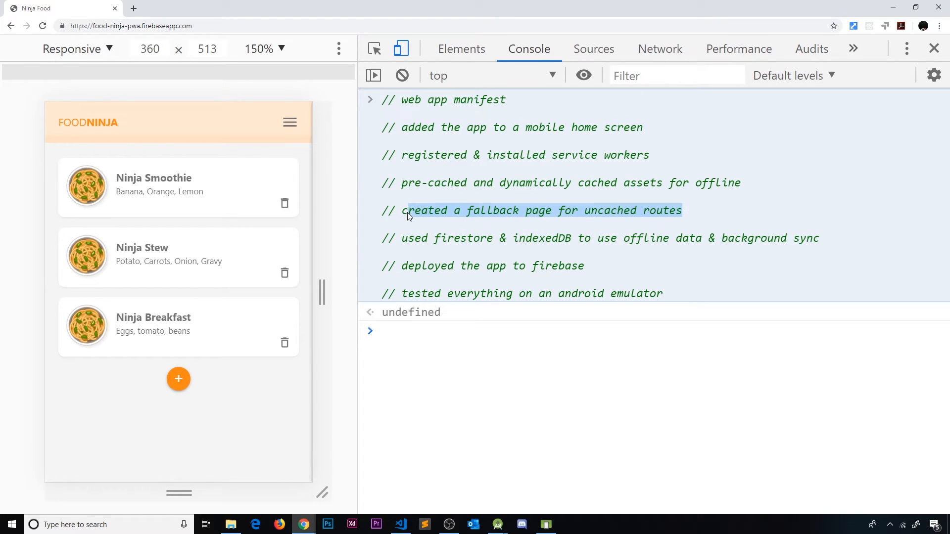
pyautogui.moveTo(756, 270)
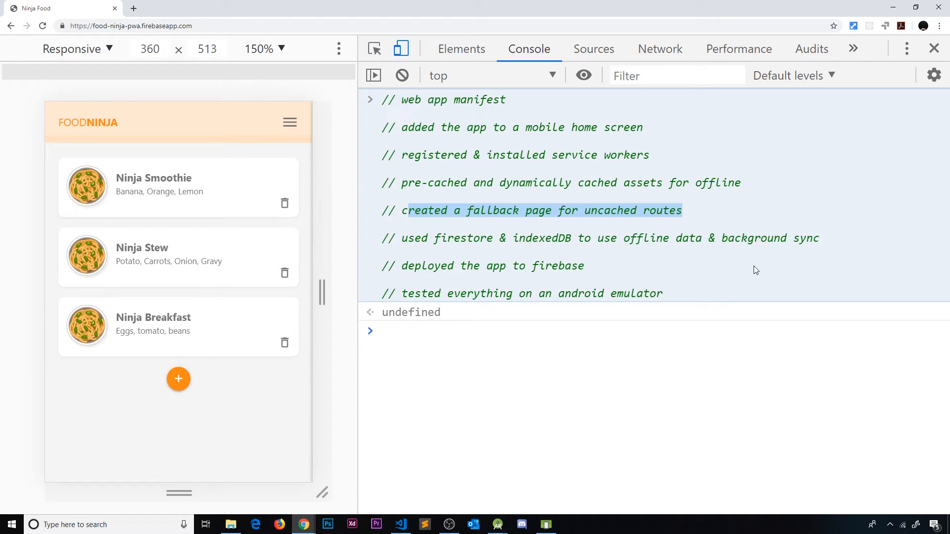
pyautogui.moveTo(491, 228)
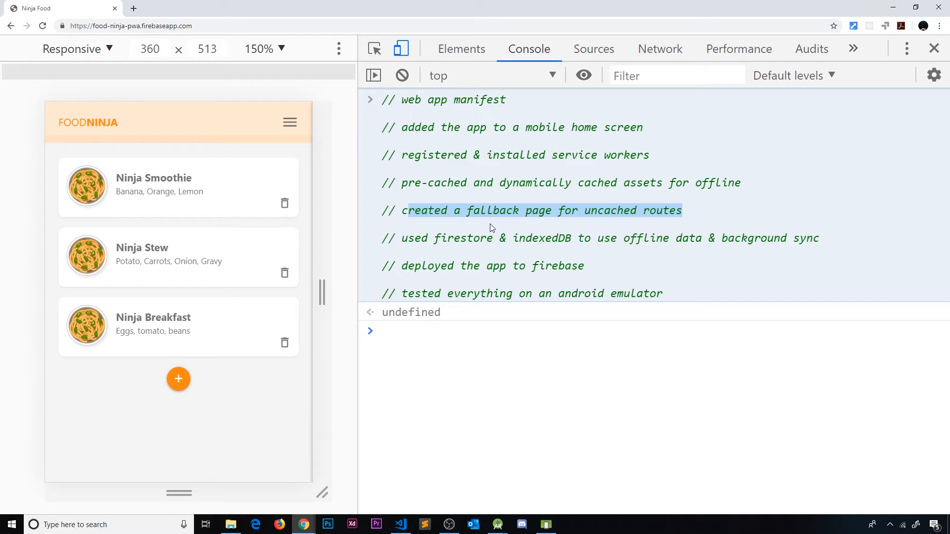
pyautogui.moveTo(619, 248)
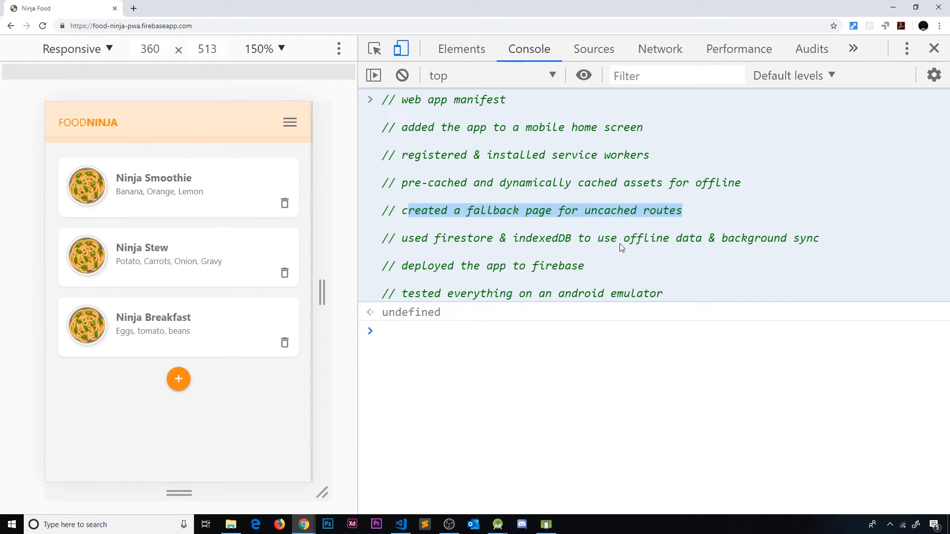
pyautogui.moveTo(651, 207)
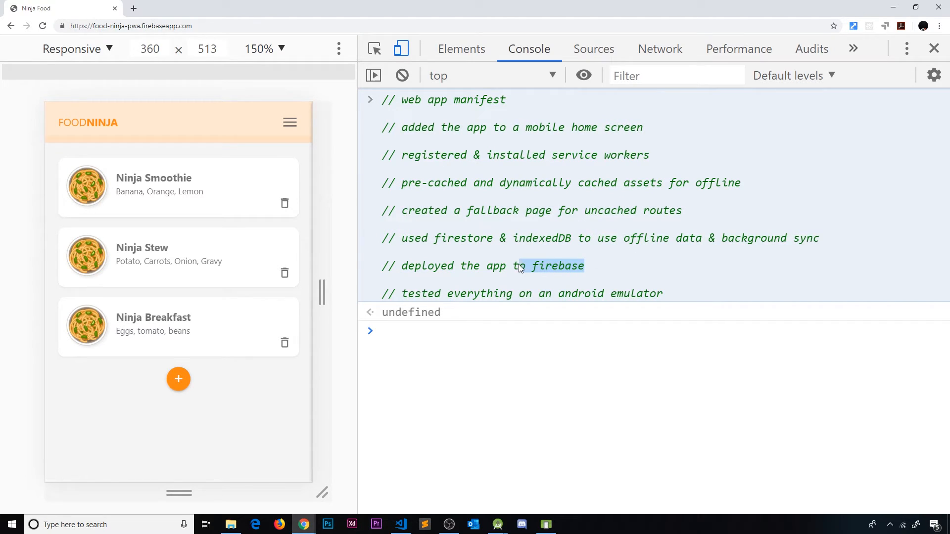
# Step: Run a mobile Progressive Web App audit on the Food Ninja site and view the passing report
pyautogui.click(151, 26)
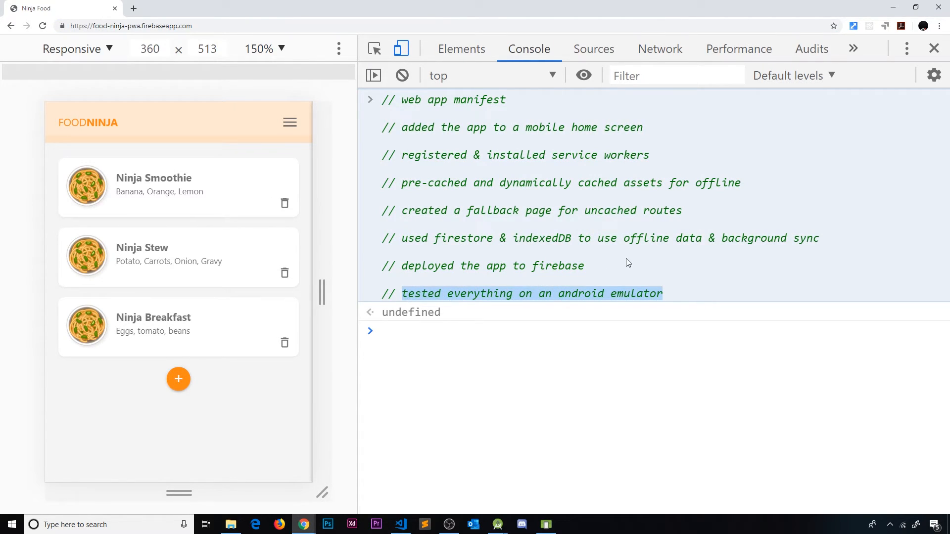
pyautogui.moveTo(250, 190)
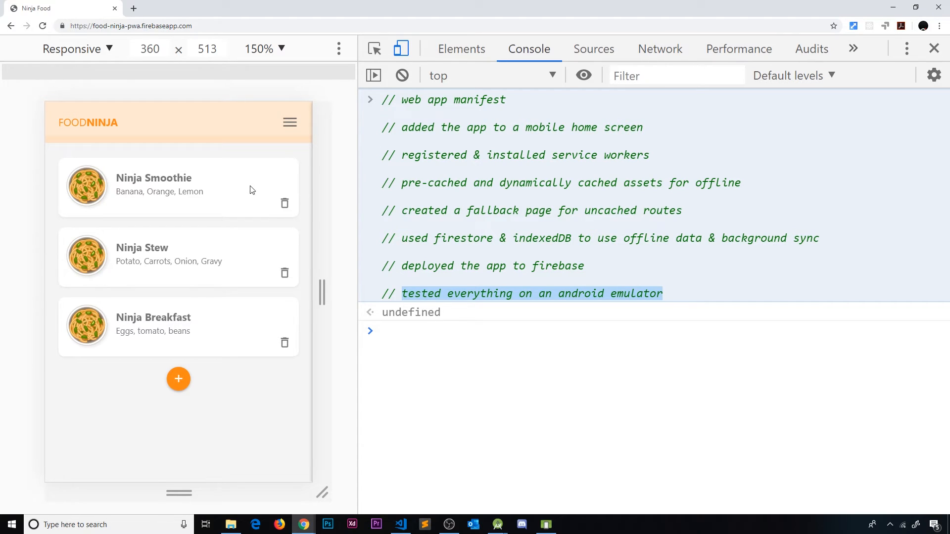
pyautogui.moveTo(724, 207)
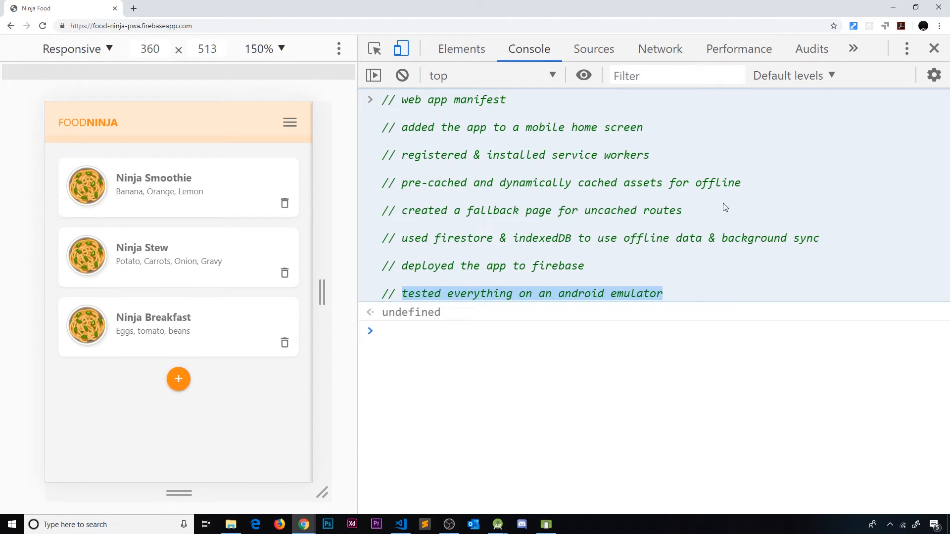
pyautogui.moveTo(650, 153)
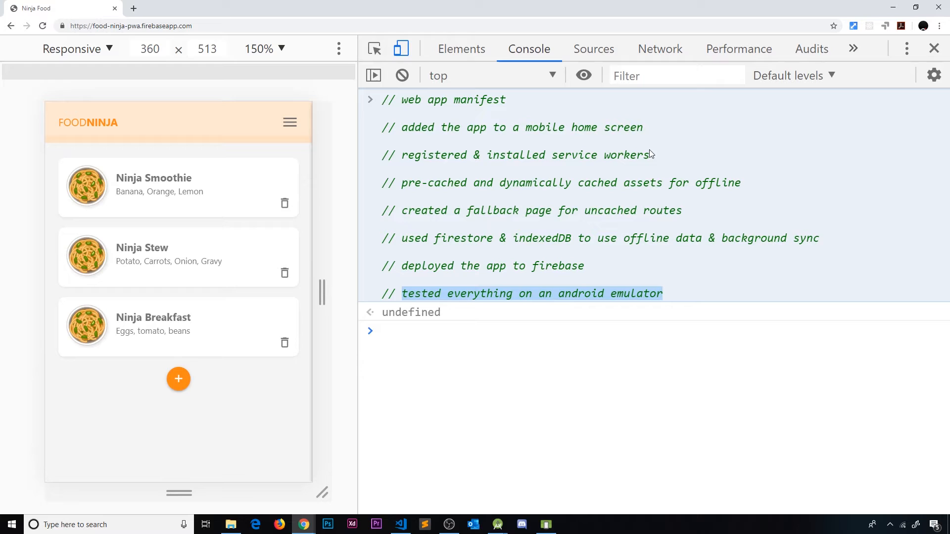
pyautogui.moveTo(659, 143)
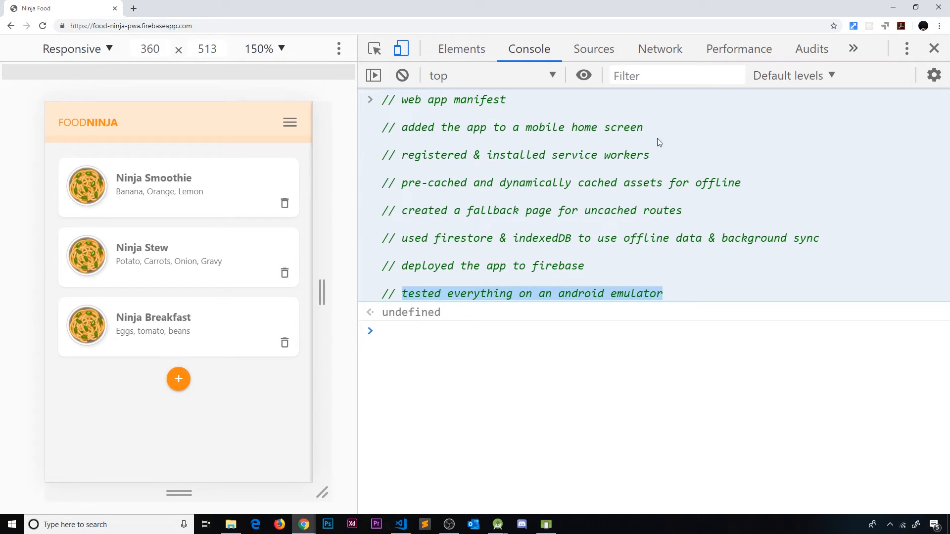
pyautogui.moveTo(811, 49)
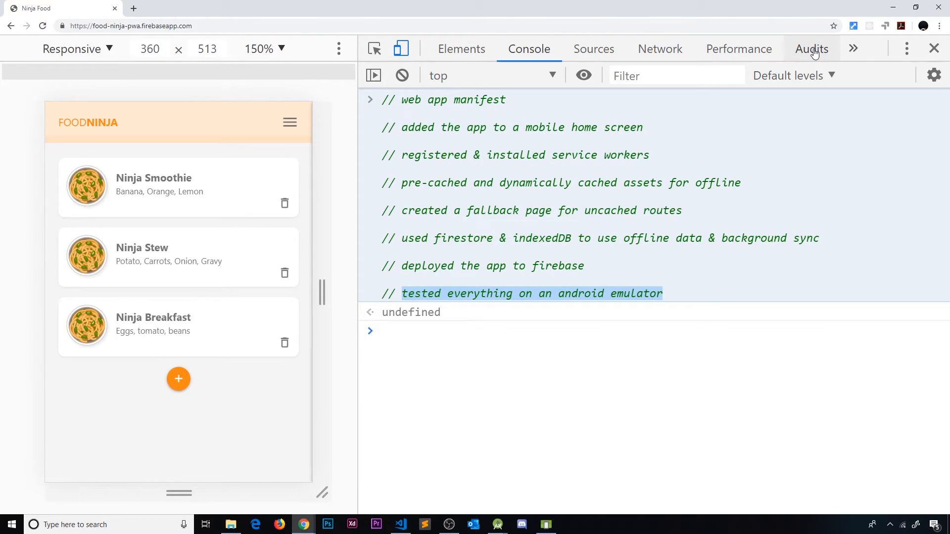
pyautogui.click(810, 48)
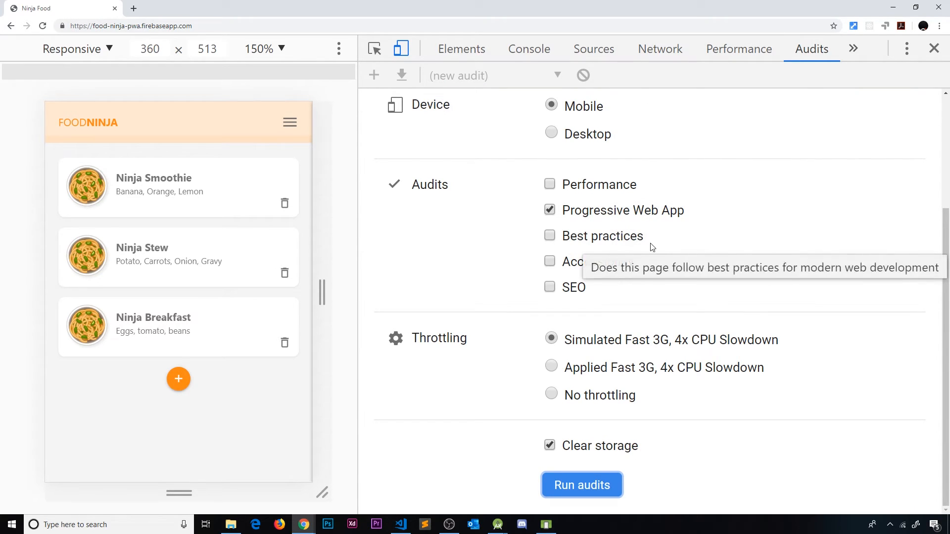
pyautogui.click(581, 485)
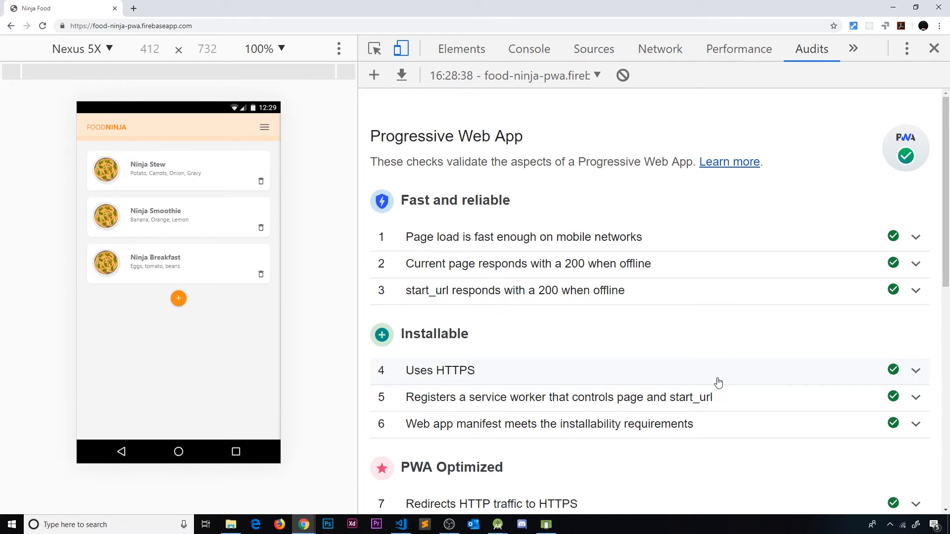
pyautogui.scroll(-3)
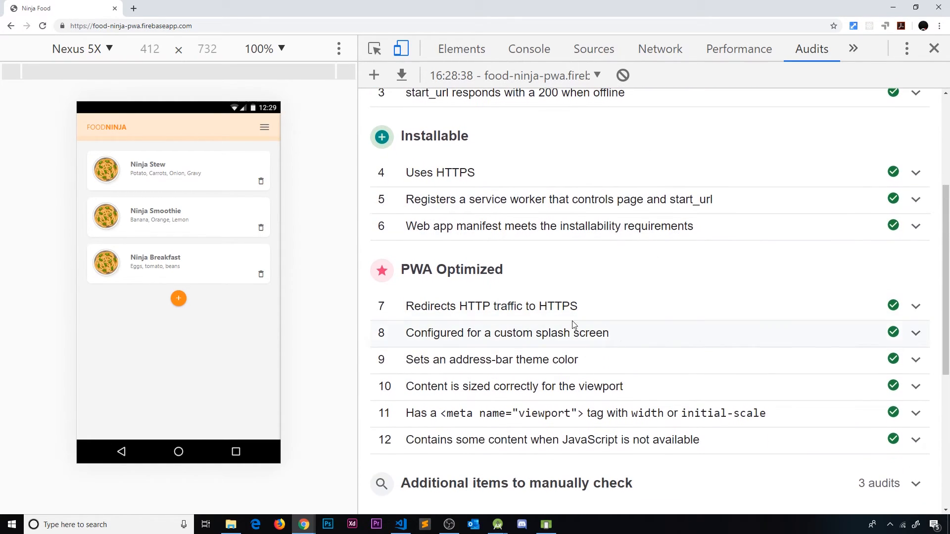
pyautogui.scroll(3)
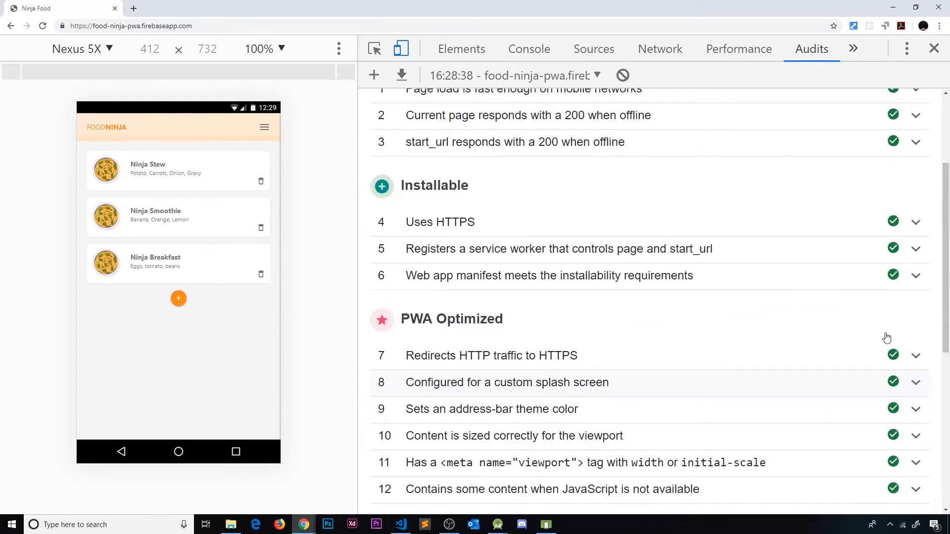
pyautogui.scroll(-3)
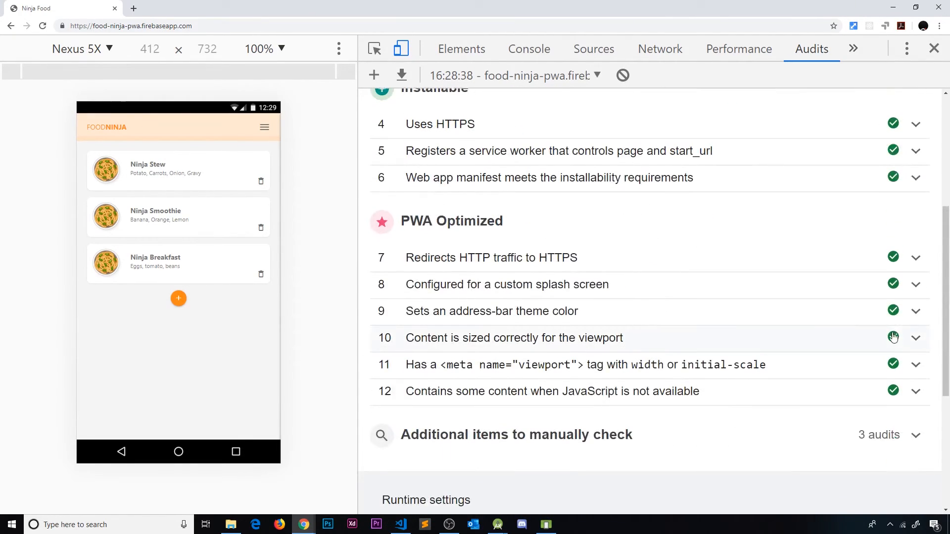
pyautogui.scroll(3)
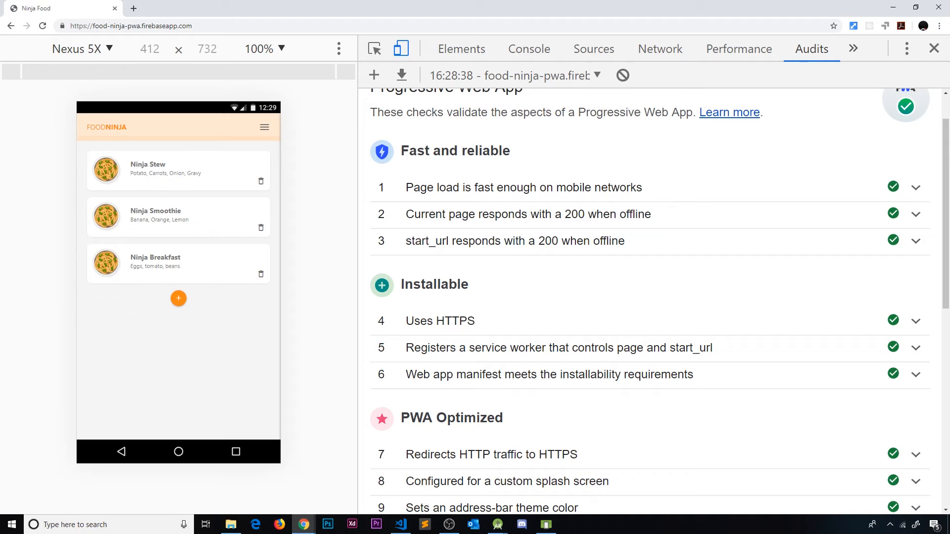
pyautogui.moveTo(725, 318)
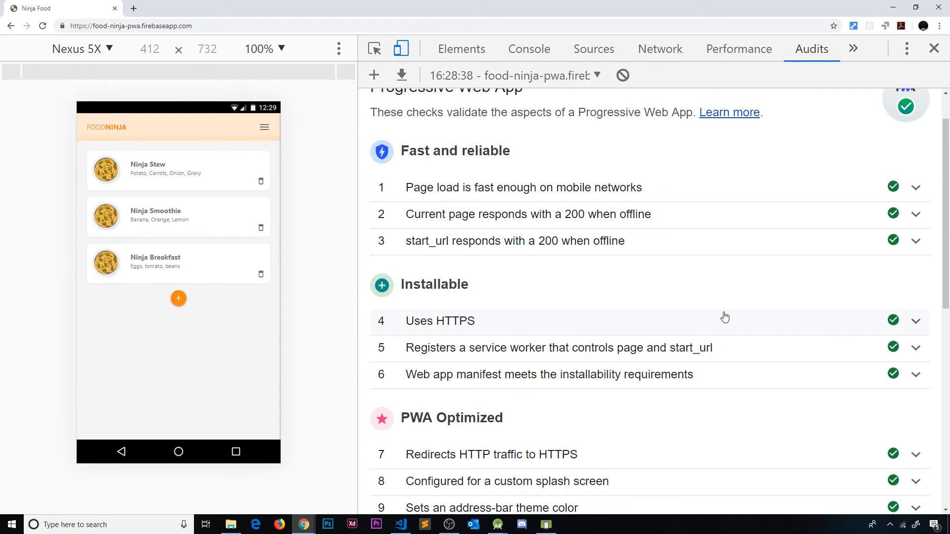
pyautogui.moveTo(738, 305)
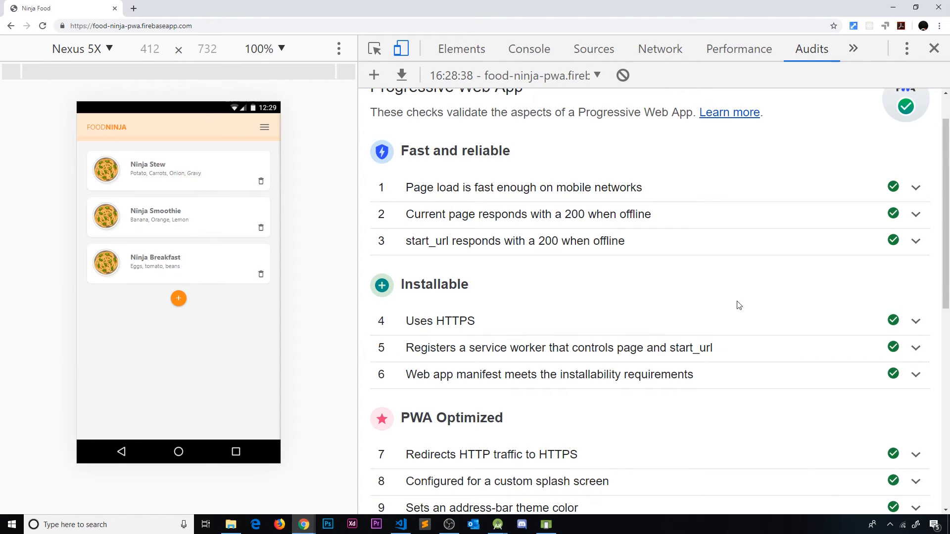
pyautogui.moveTo(634, 288)
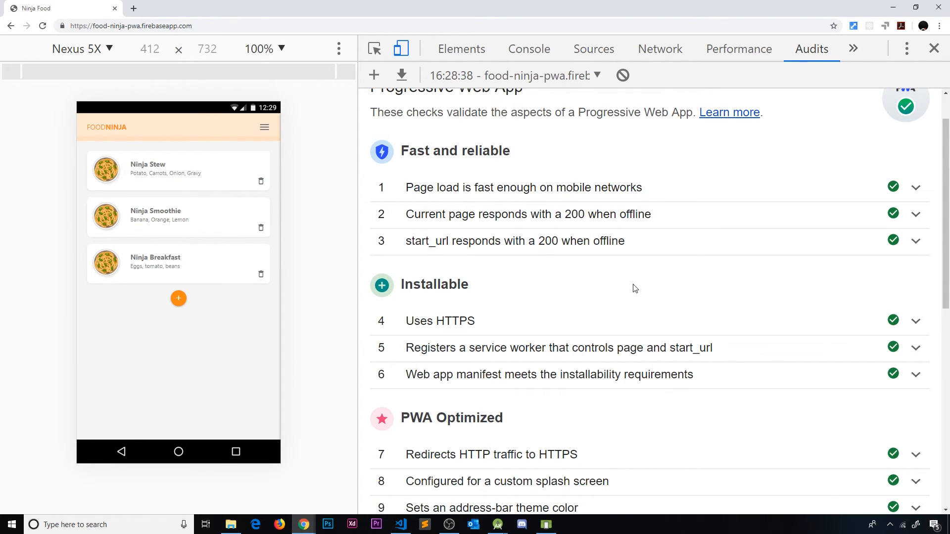